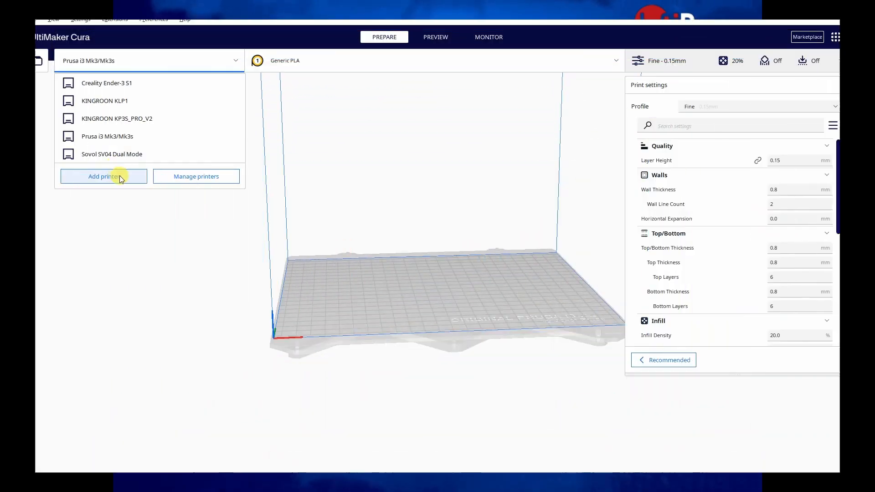
Add the Biqu Hurakan printer in Cura, then start uploading BH_dice-20mm.gcode in Fluidd.
{"action": "left_click", "coordinate": [104, 176]}
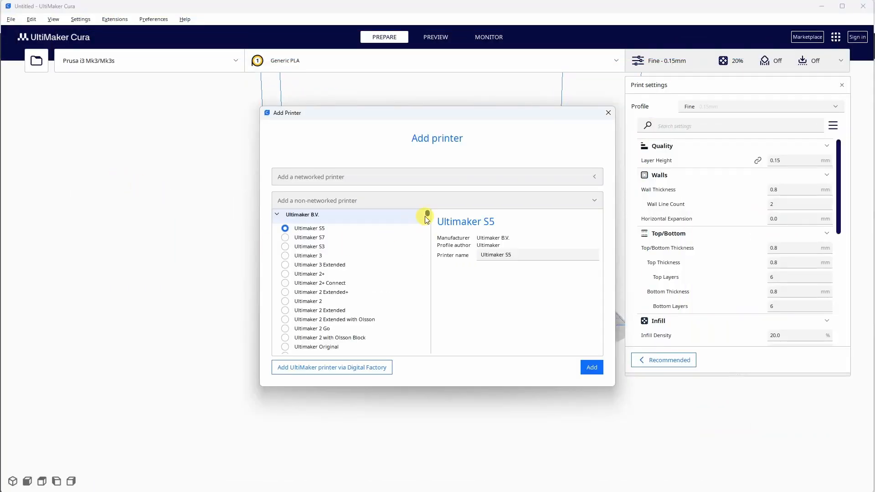
{"action": "left_click", "coordinate": [277, 214]}
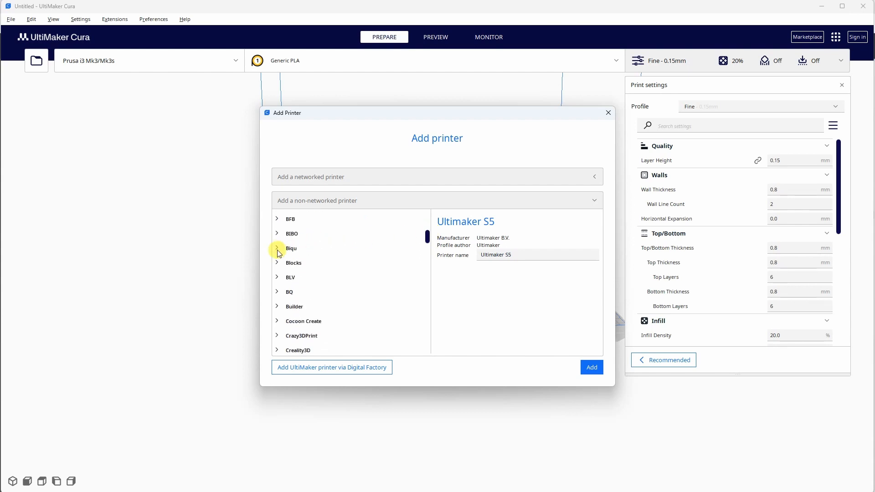
{"action": "left_click", "coordinate": [290, 248]}
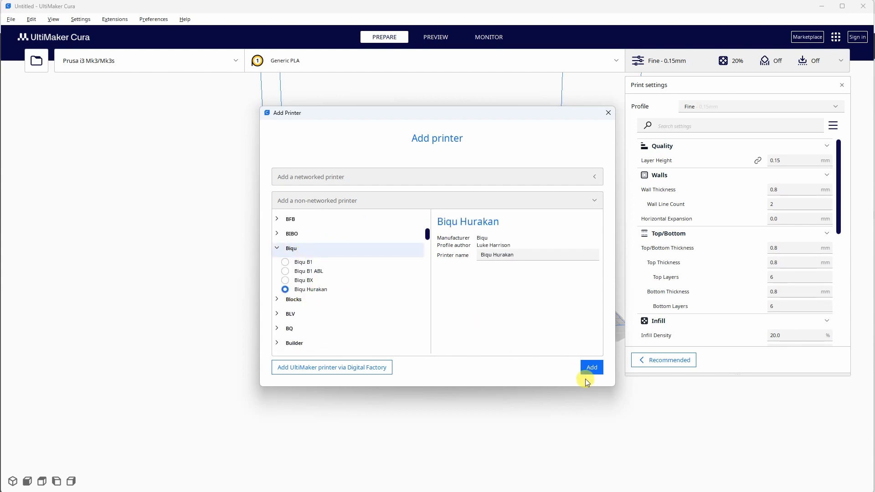
{"action": "left_click", "coordinate": [591, 367]}
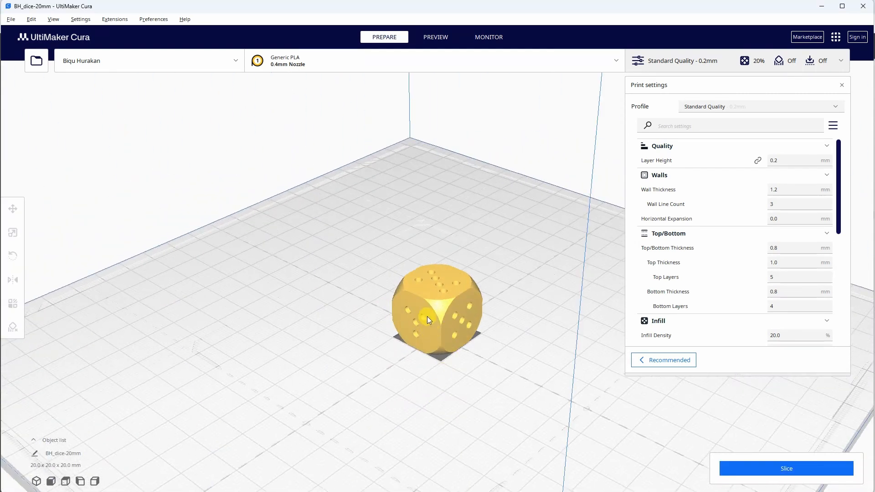
{"action": "left_click", "coordinate": [786, 468]}
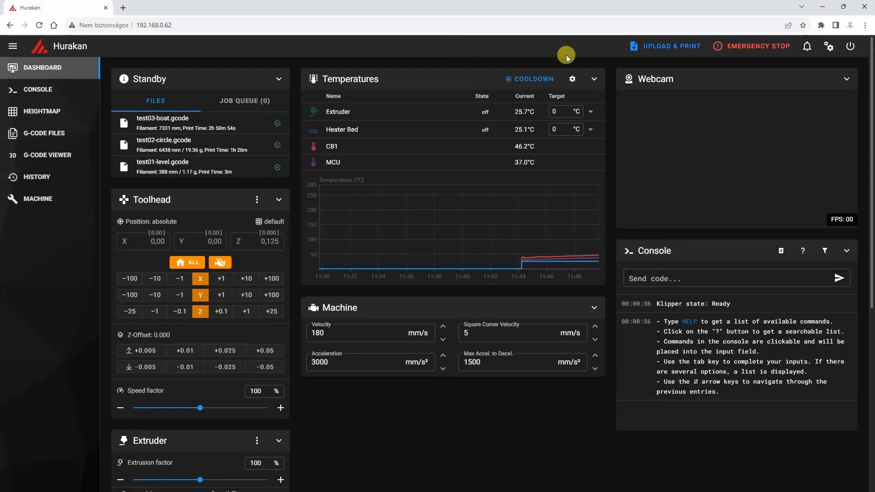
{"action": "left_click", "coordinate": [665, 45]}
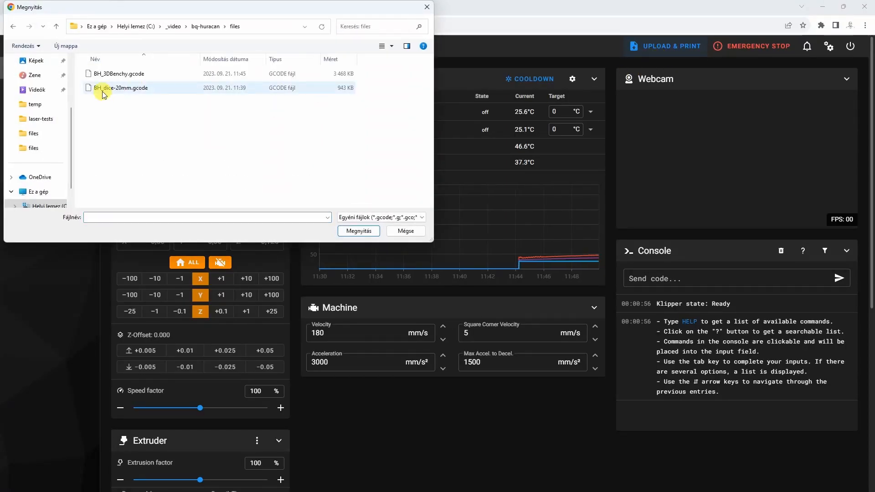